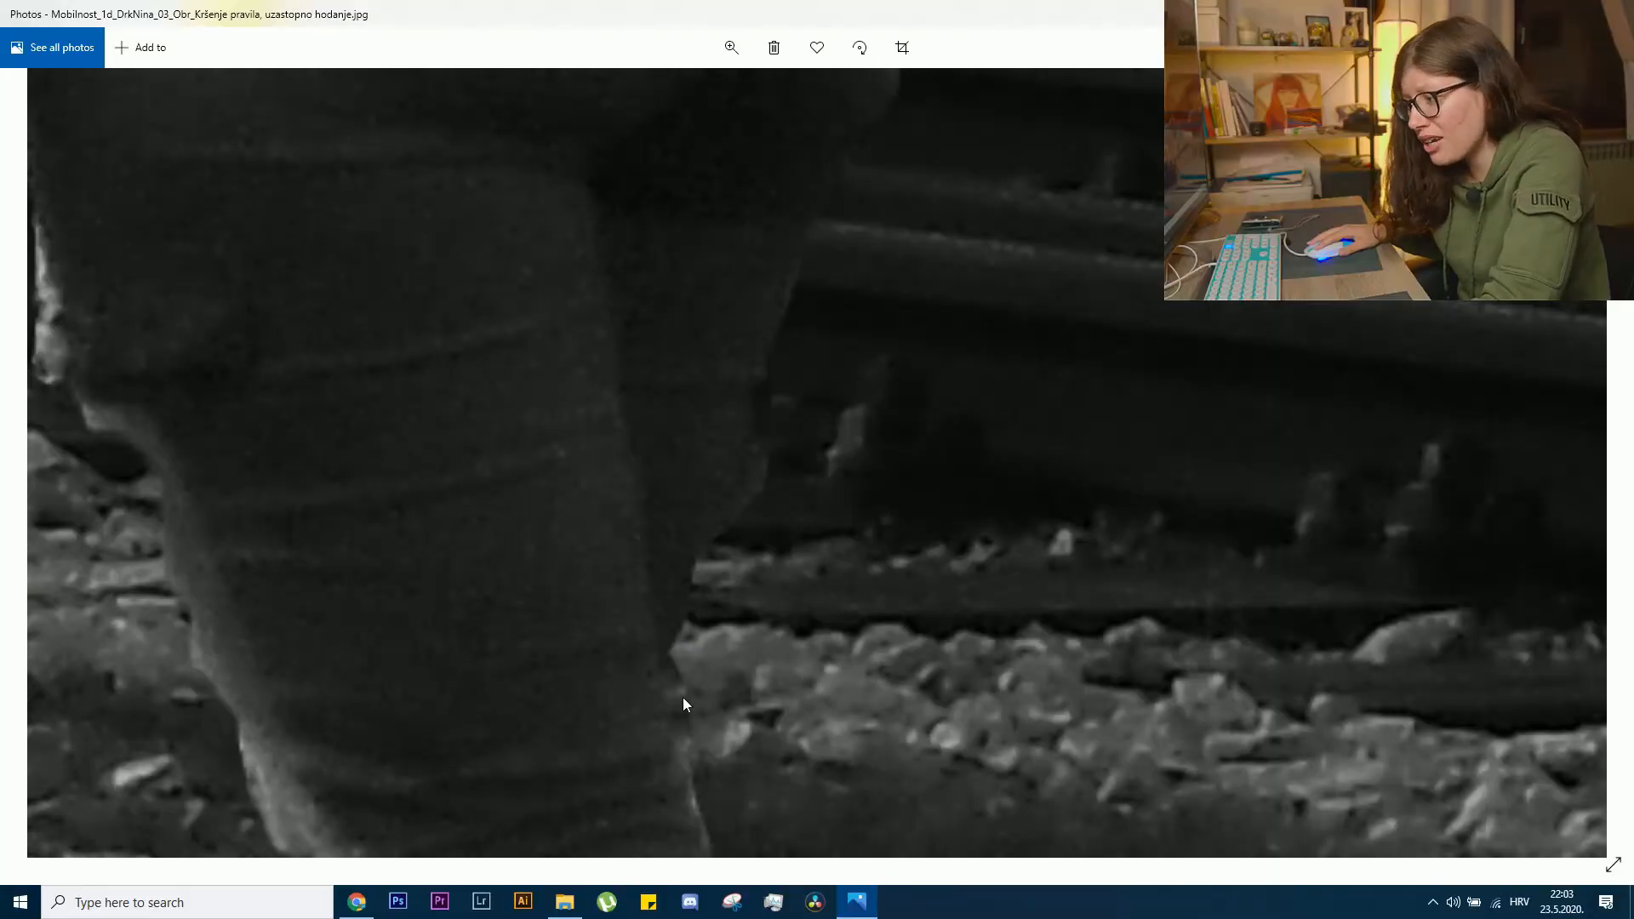
mouse_move(671, 600)
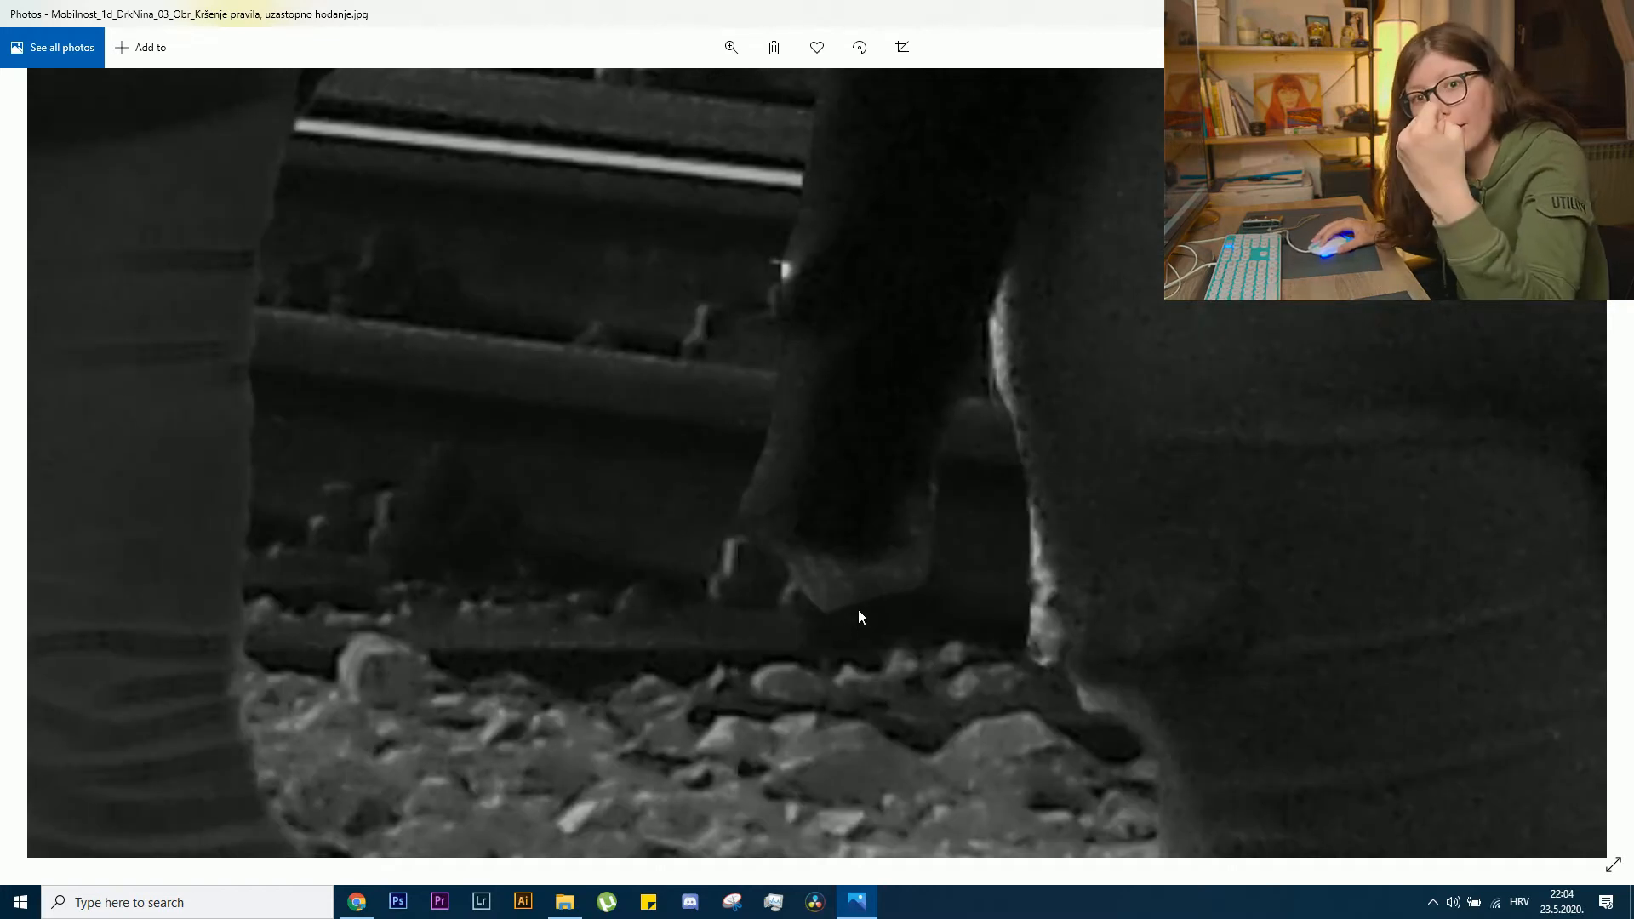
mouse_move(853, 622)
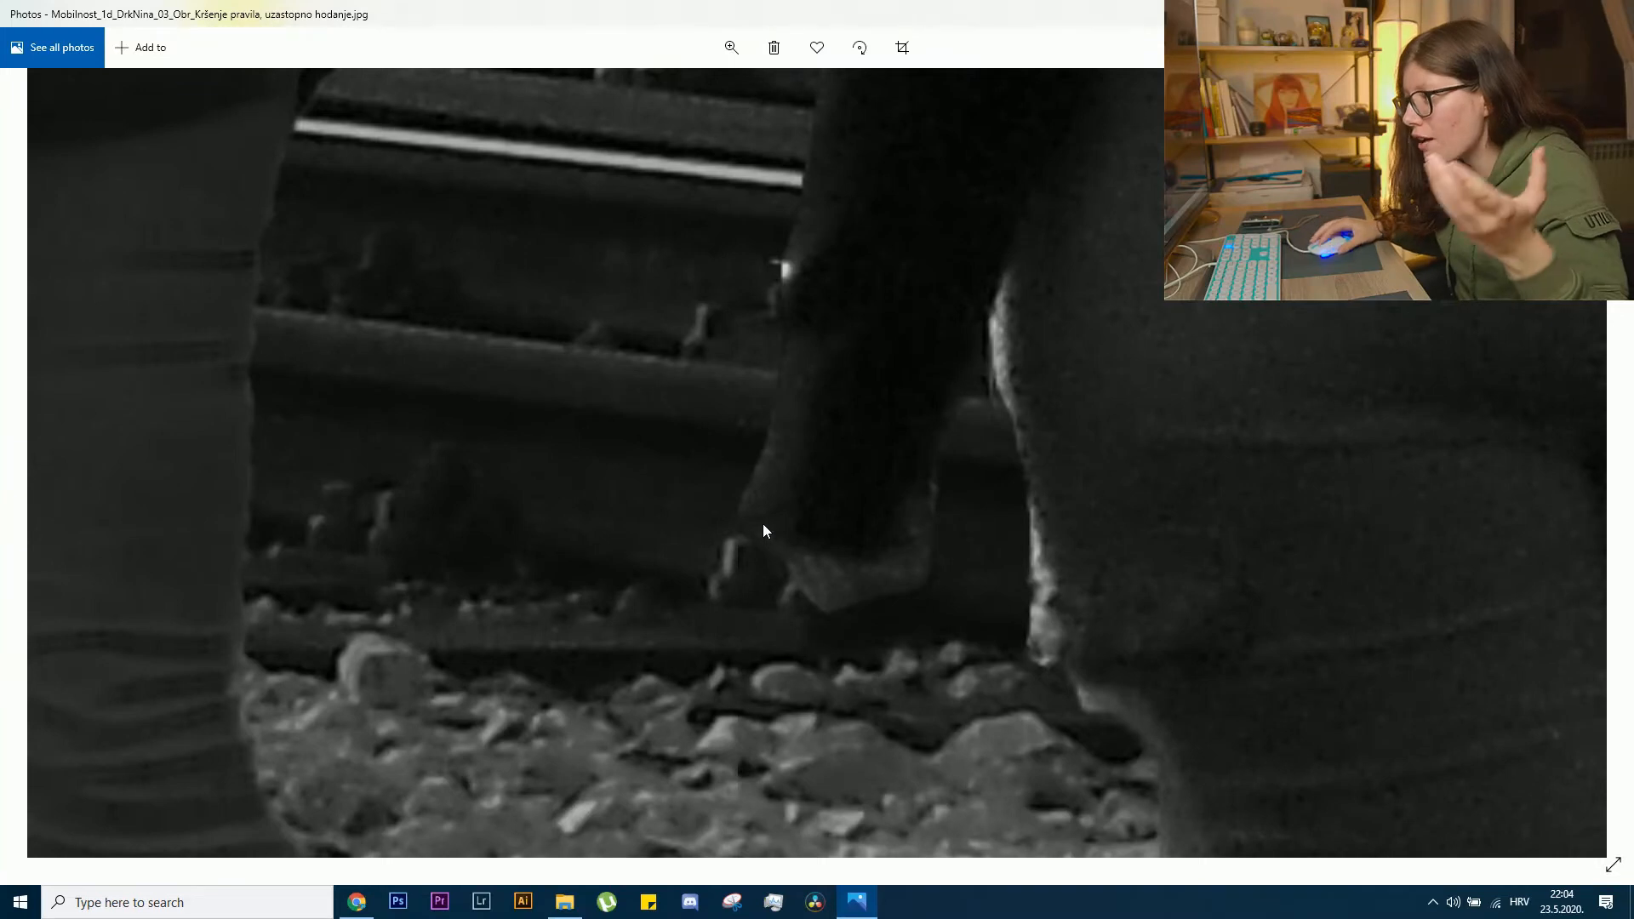
mouse_move(824, 581)
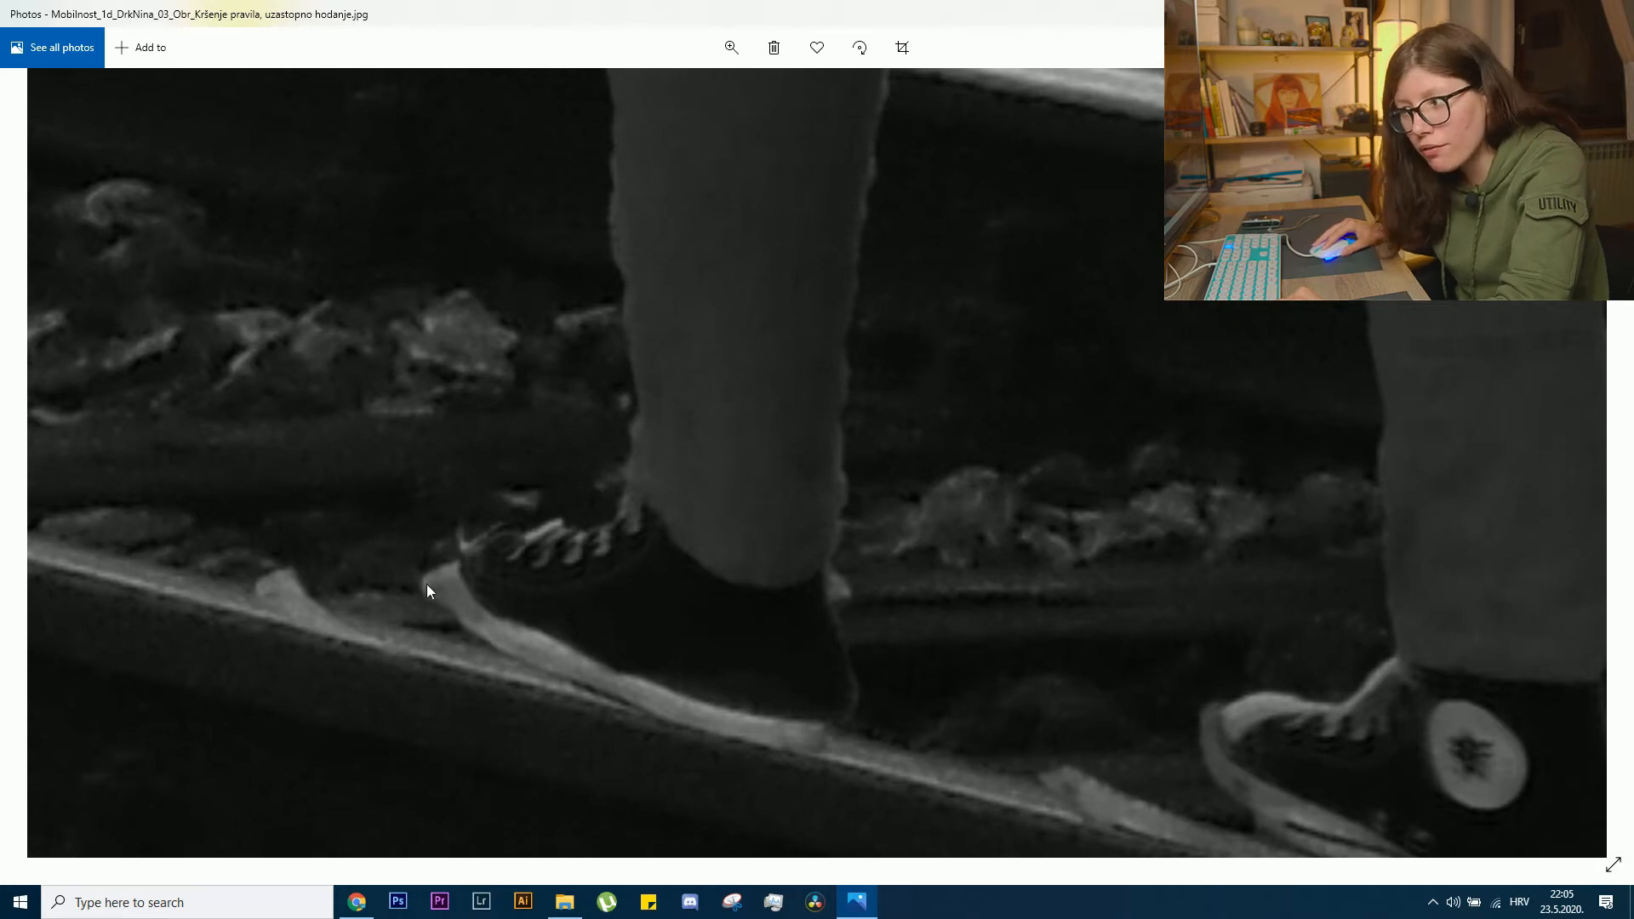
mouse_move(321, 597)
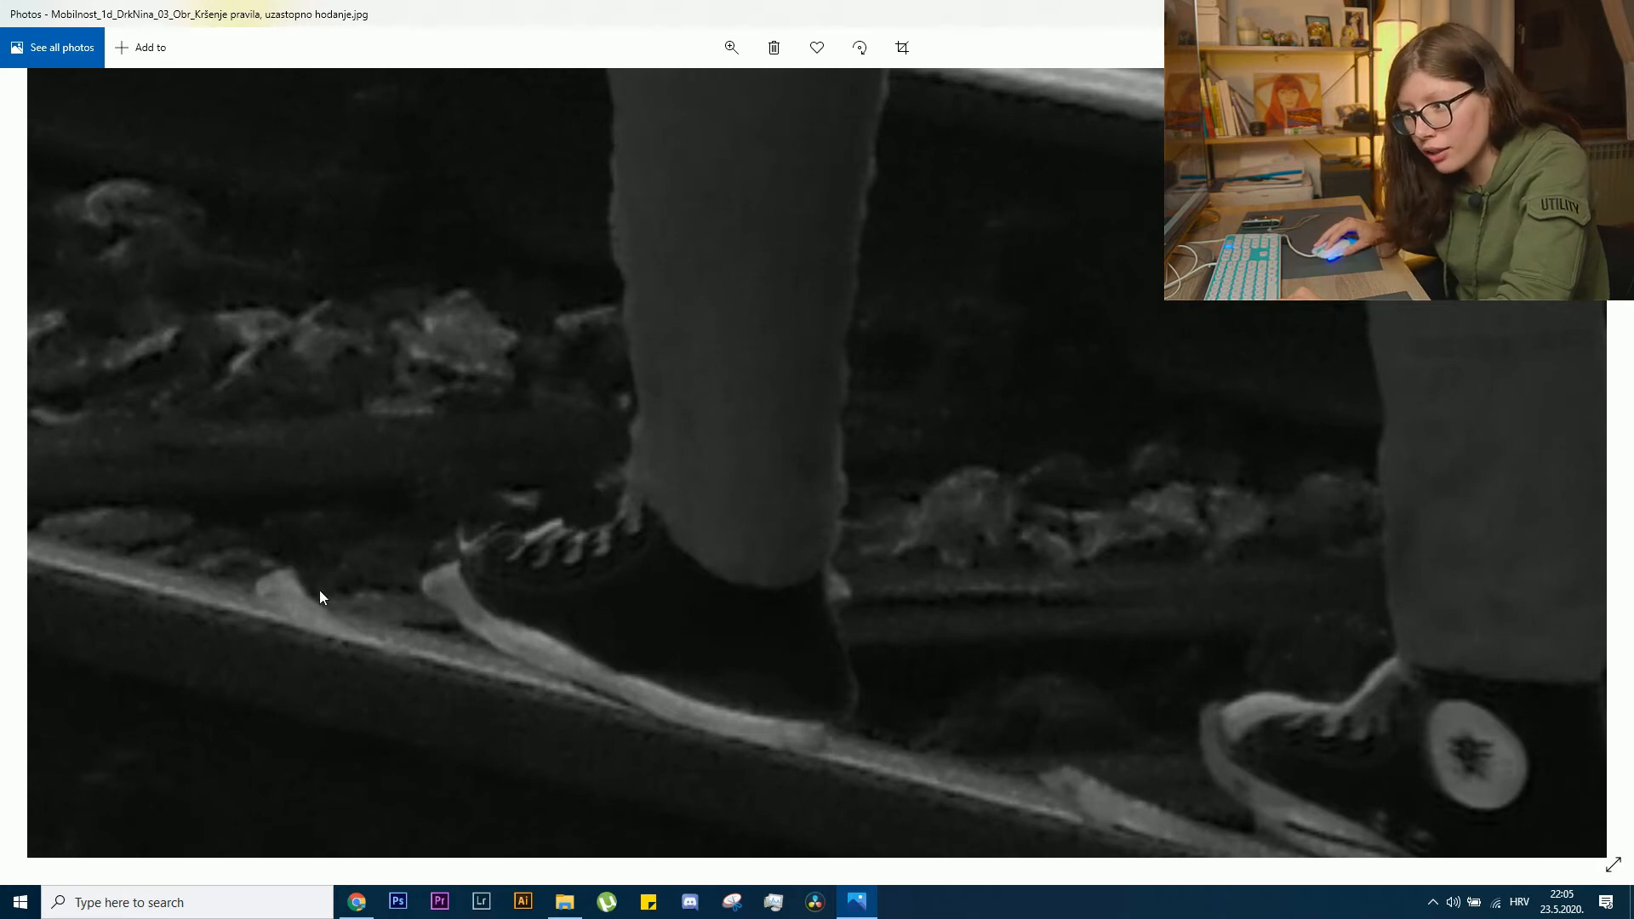
mouse_move(283, 613)
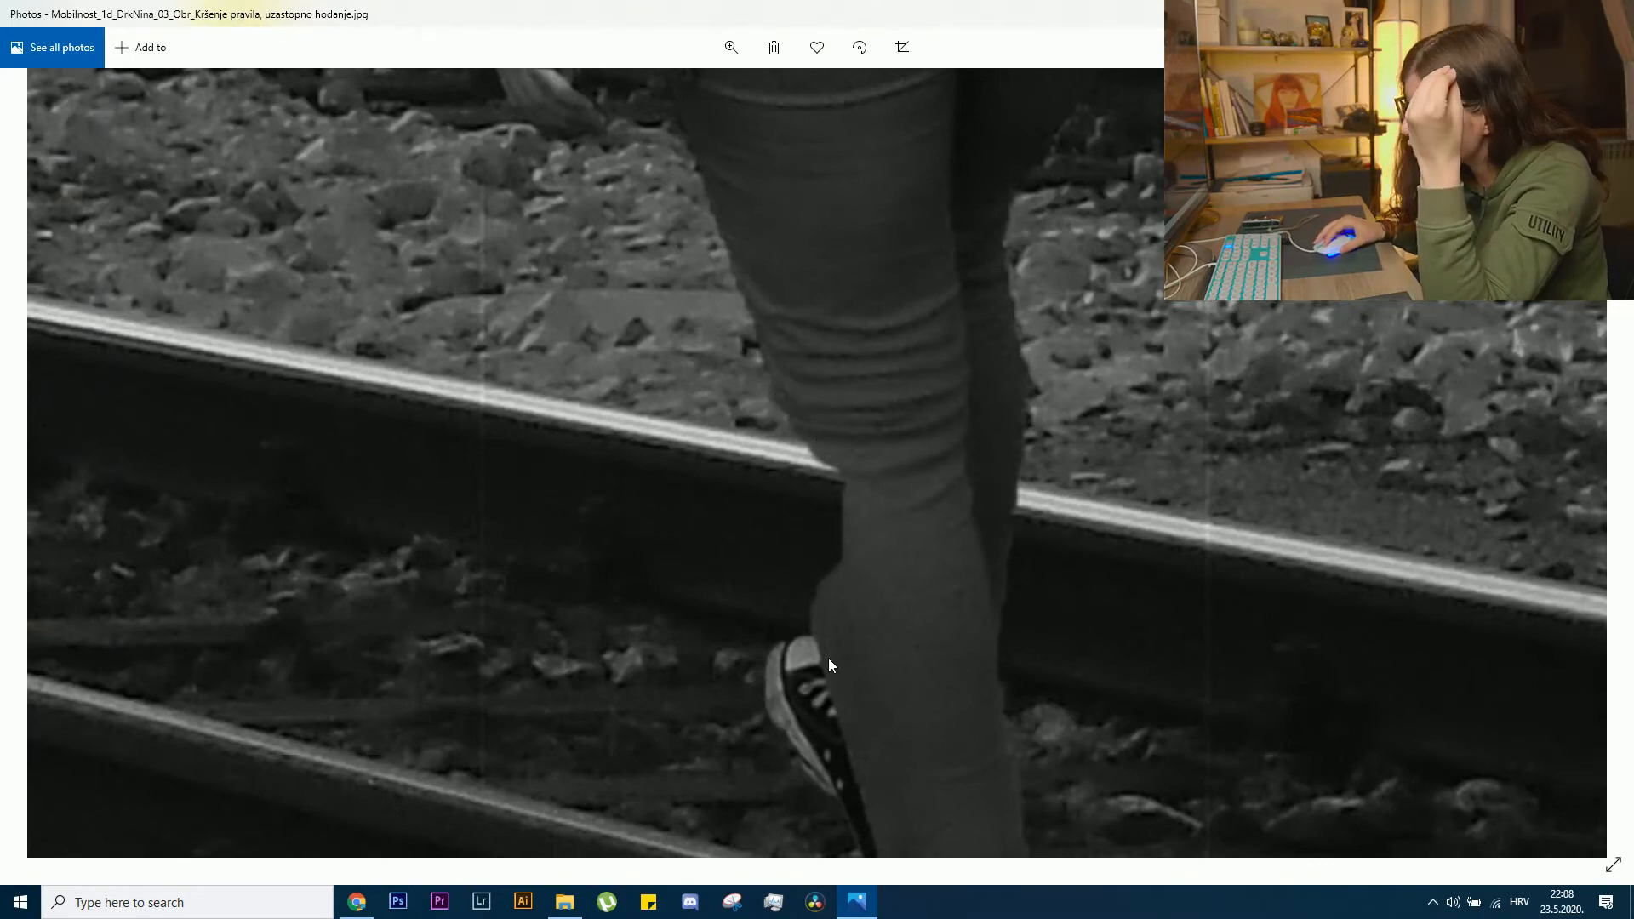
mouse_move(811, 599)
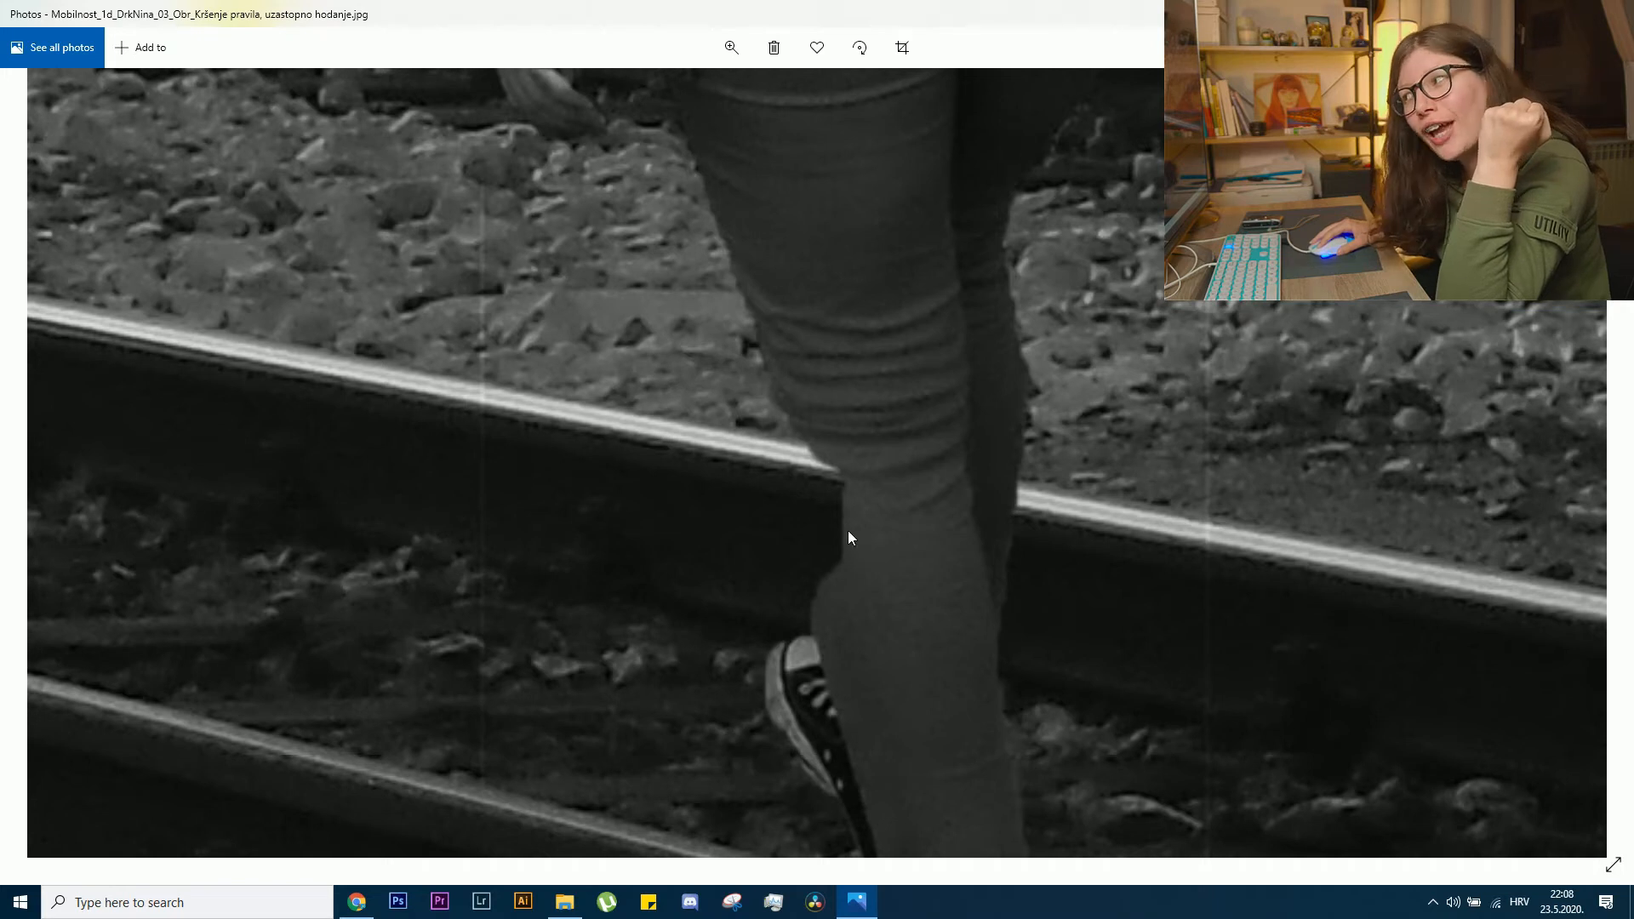
mouse_move(774, 598)
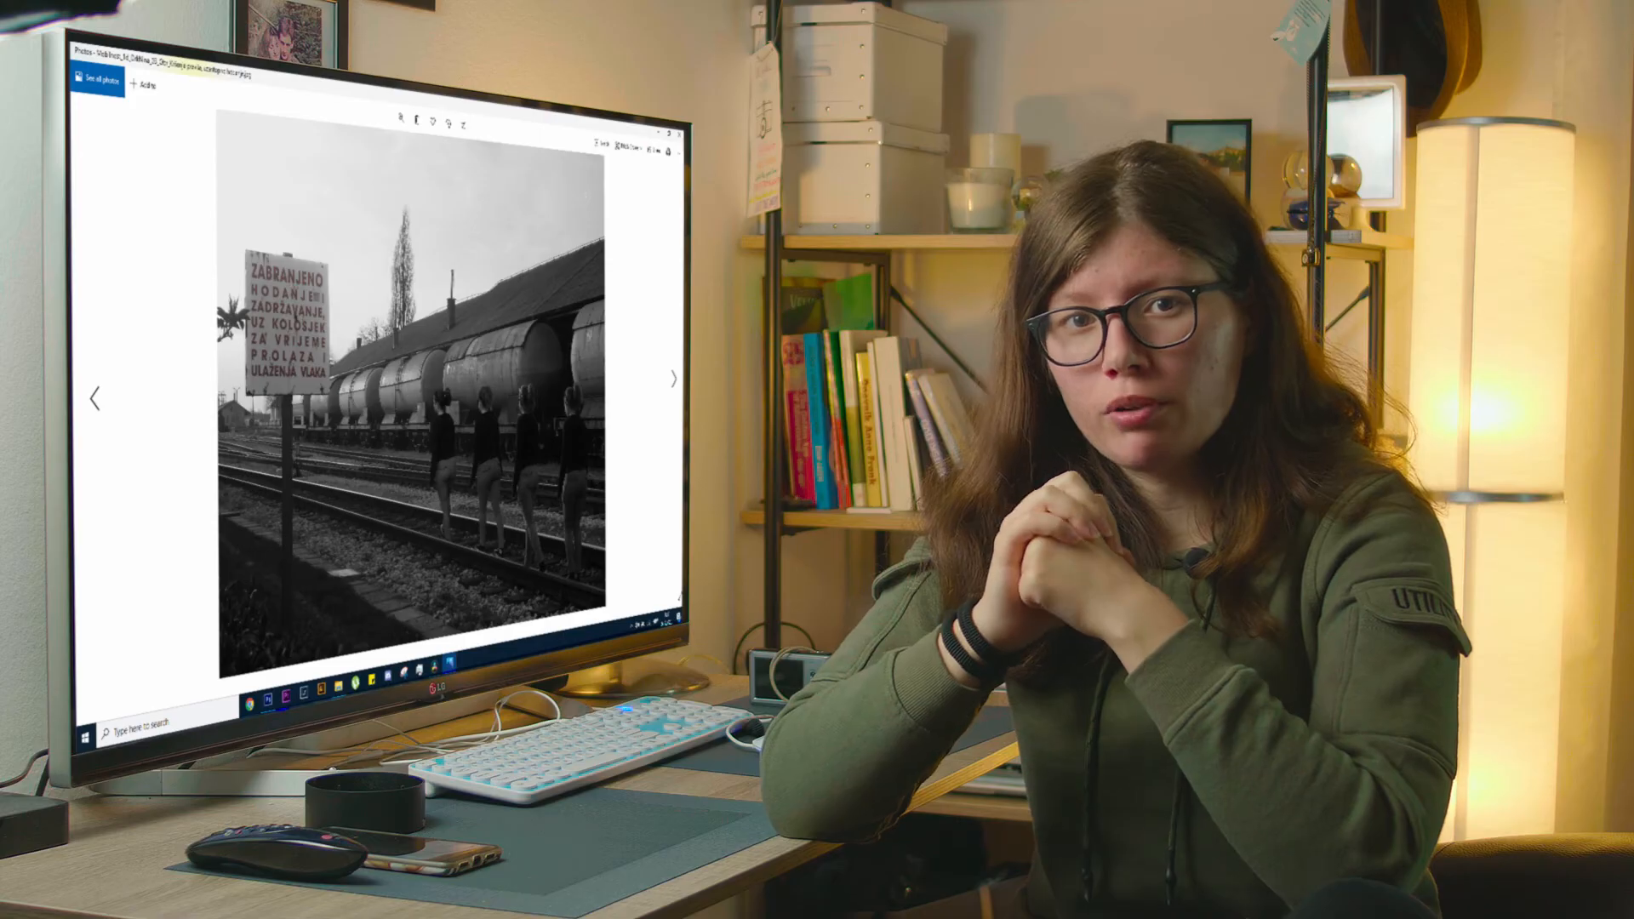
Advance to the next photo, the neon-lit Pacific Park night scene with the couple
left_click(674, 376)
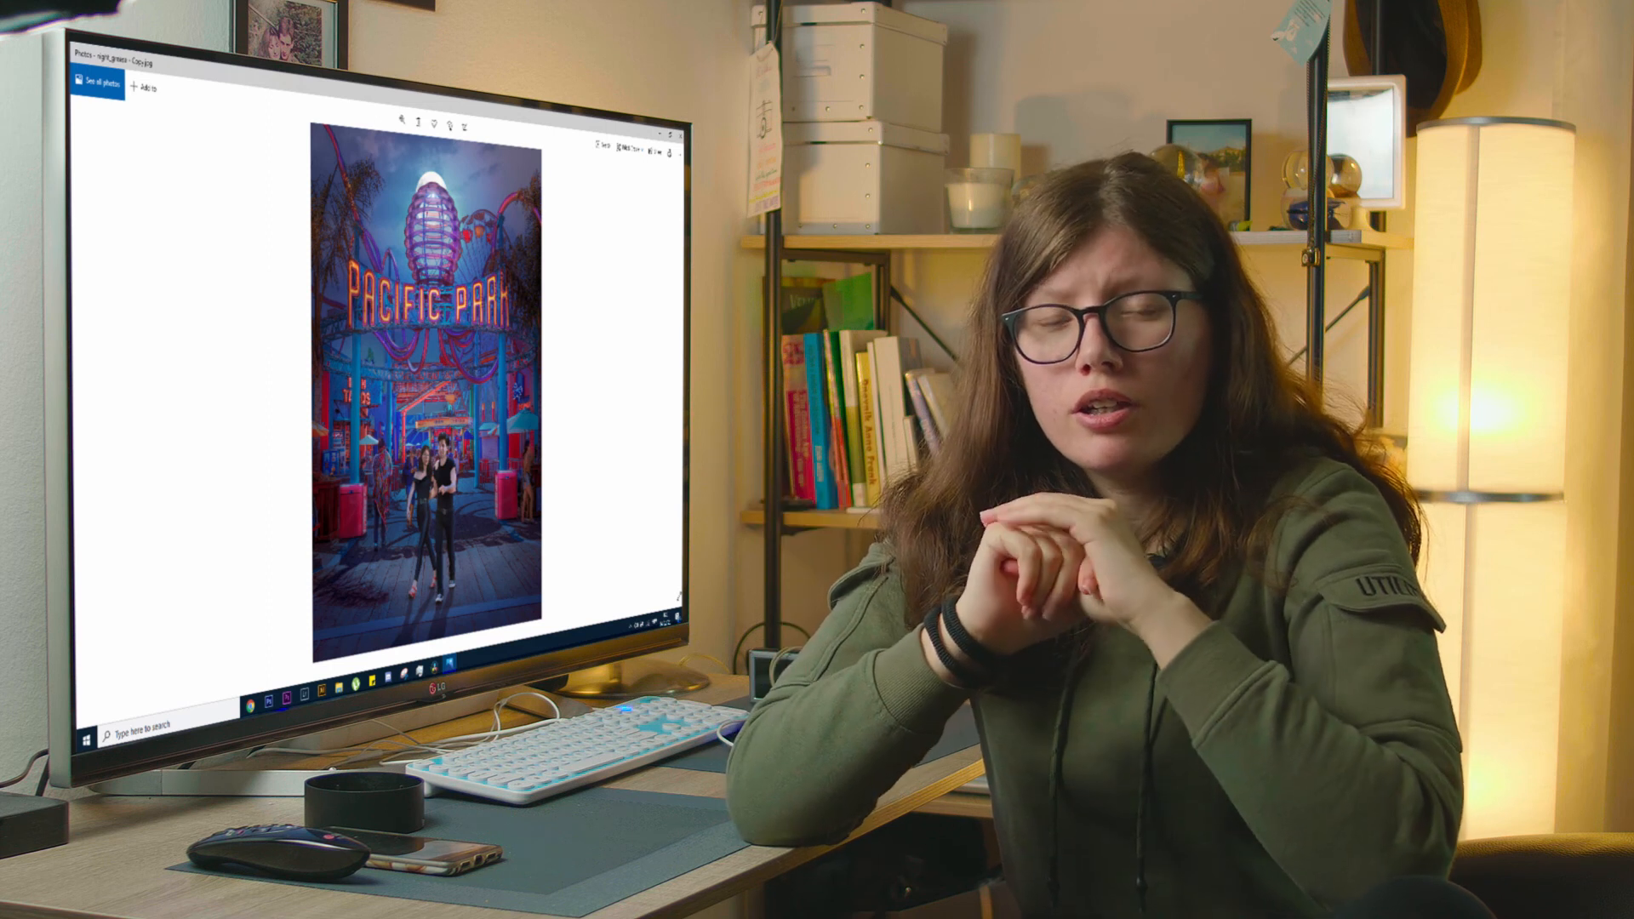